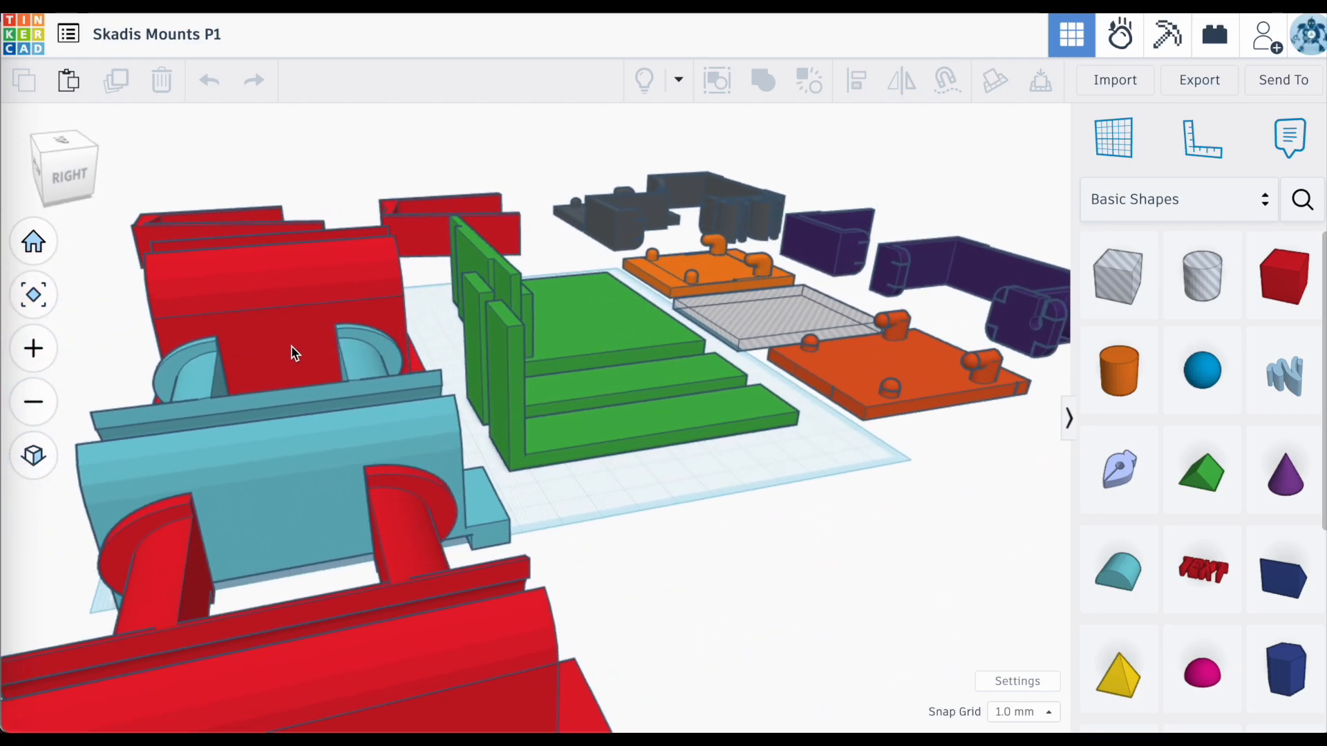
left_click_drag(297, 356, 992, 330)
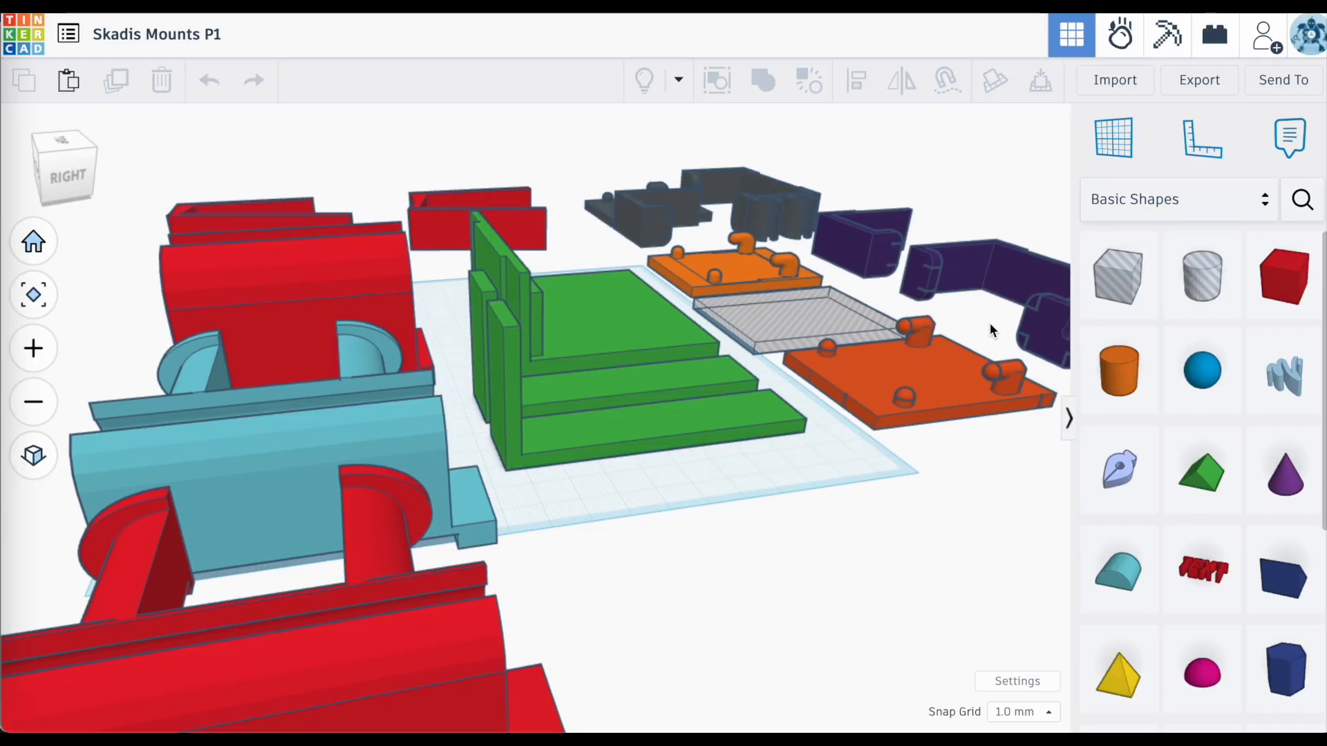